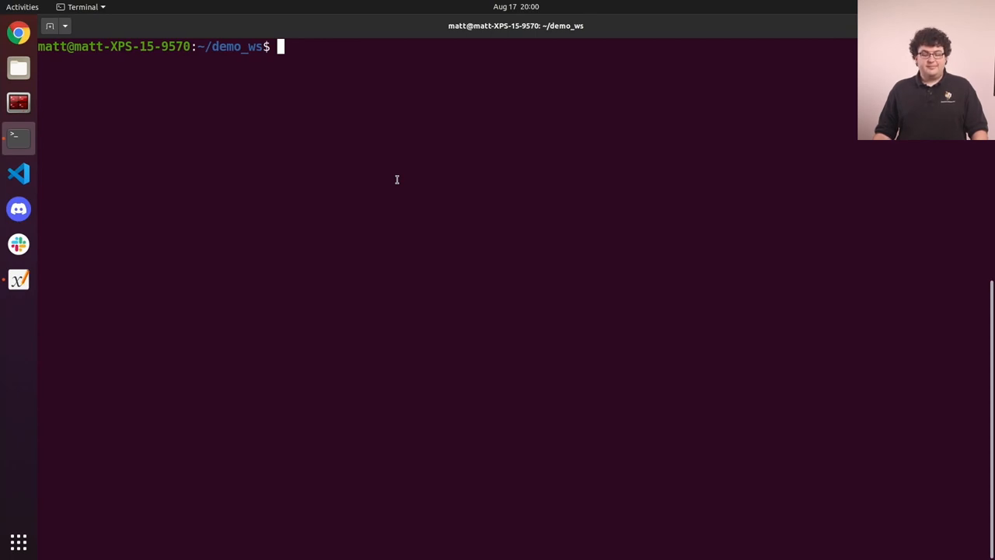
Launch the Gazebo simulator from the demo_ws workspace prompt
{"action": "type", "text": "gaze"}
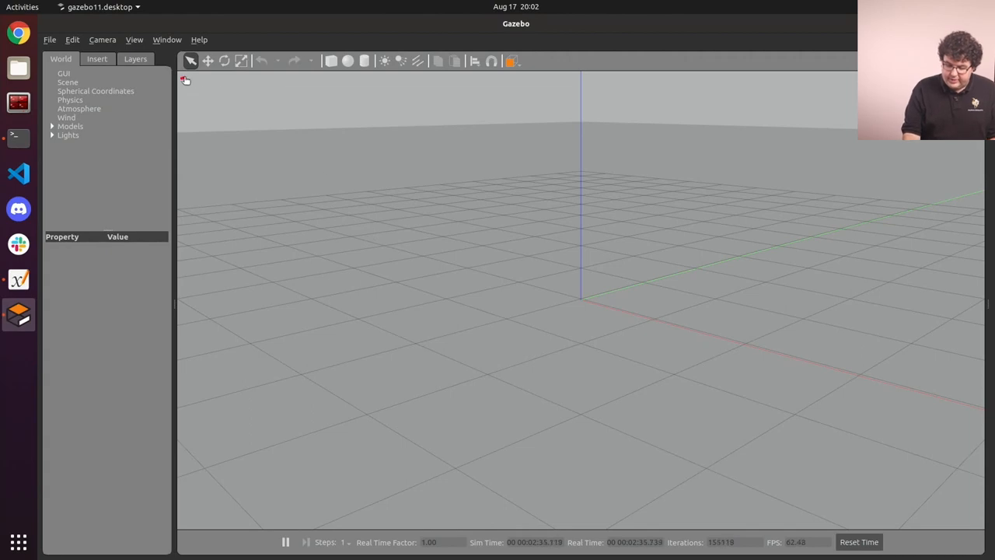
Point out the toolbar's manipulation tools and shape tools in the empty world
{"action": "left_click_drag", "start_coordinate": [185, 78], "coordinate": [298, 78]}
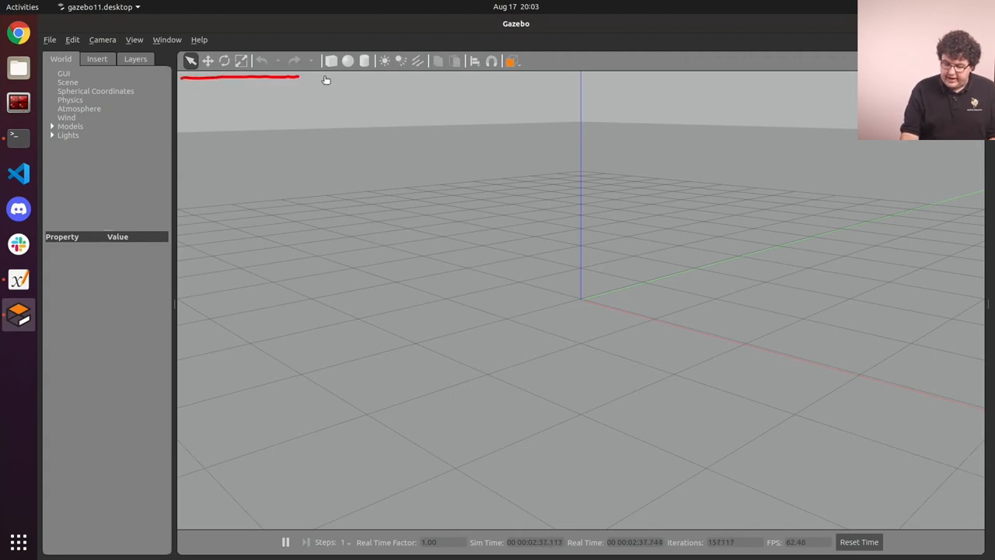
{"action": "left_click_drag", "start_coordinate": [323, 78], "coordinate": [426, 77]}
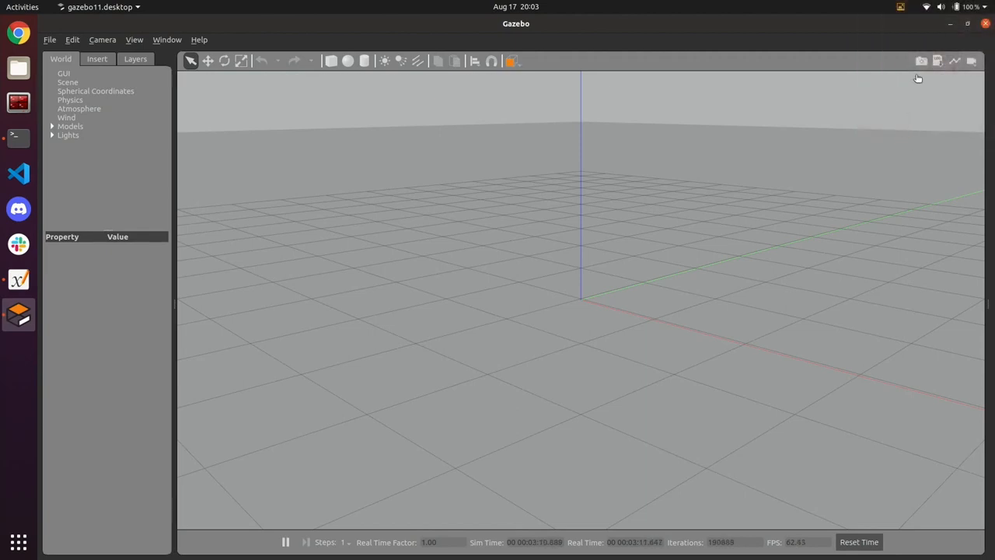
{"action": "mouse_move", "coordinate": [947, 113]}
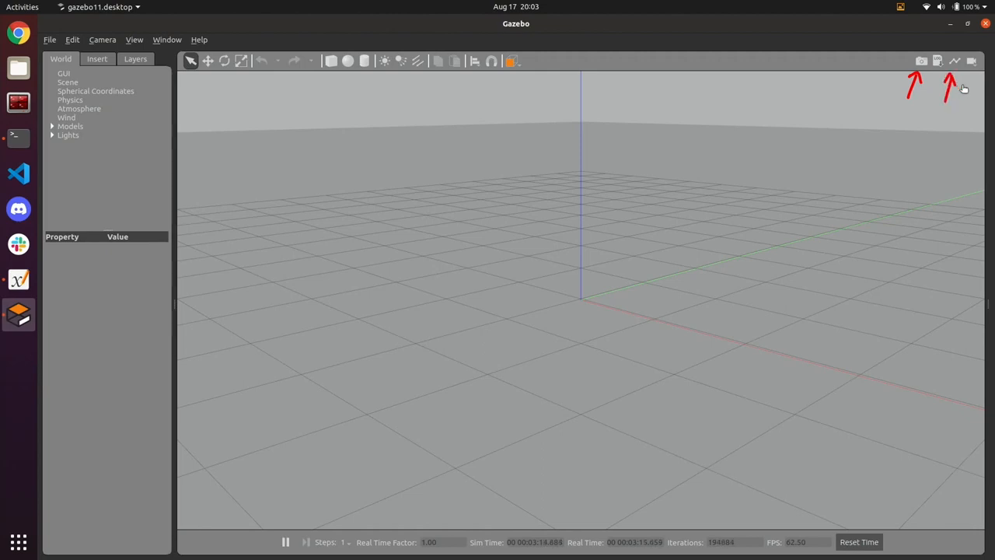
{"action": "mouse_move", "coordinate": [970, 85]}
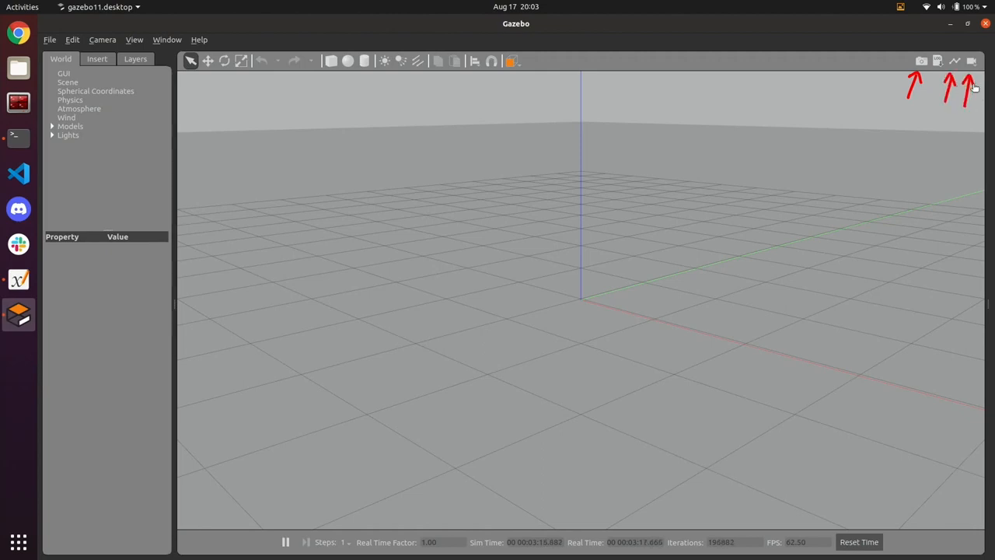